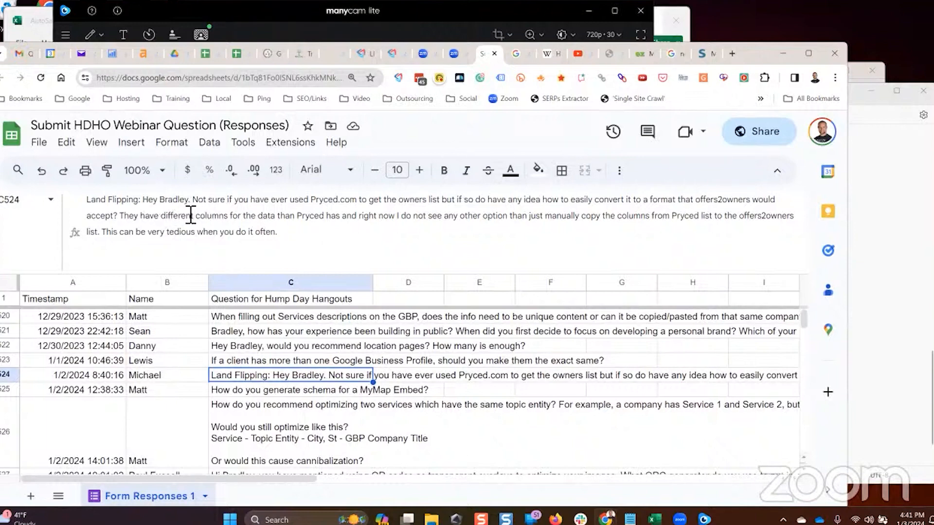
mouse_move(219, 244)
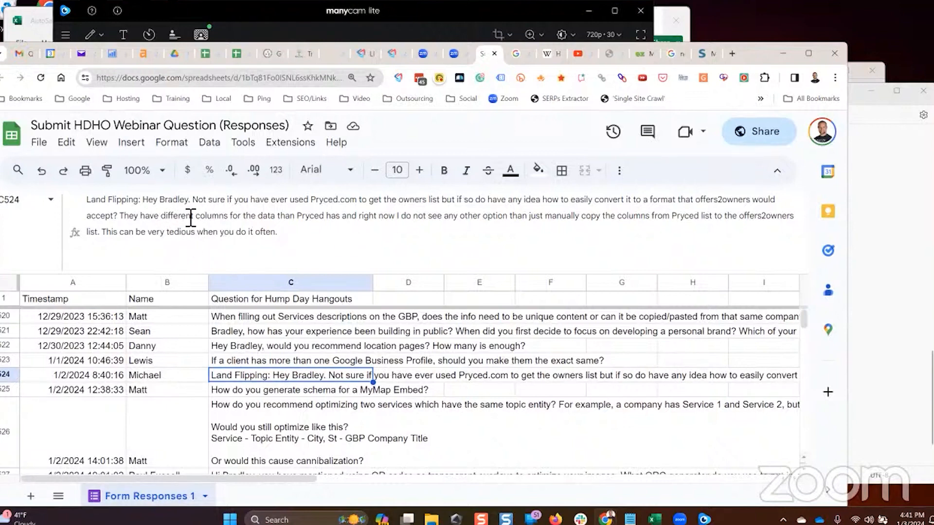
mouse_move(196, 243)
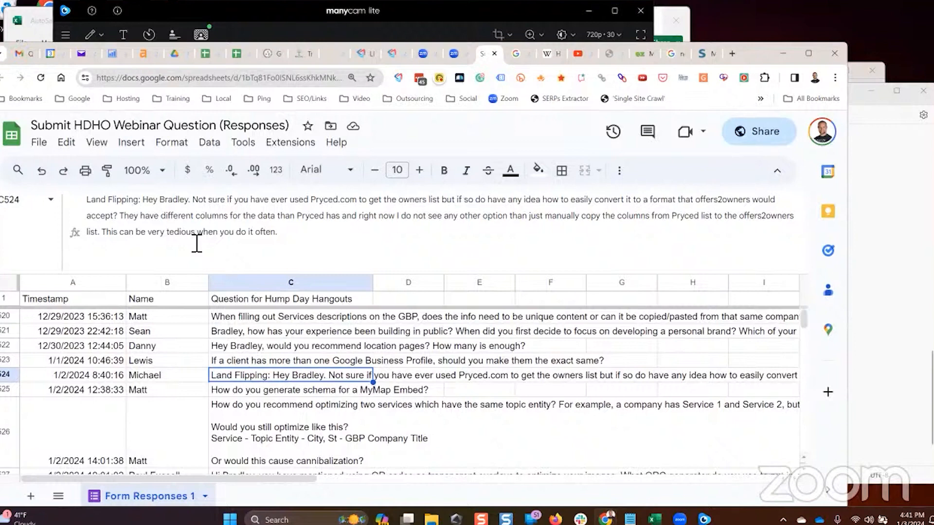
mouse_move(583, 203)
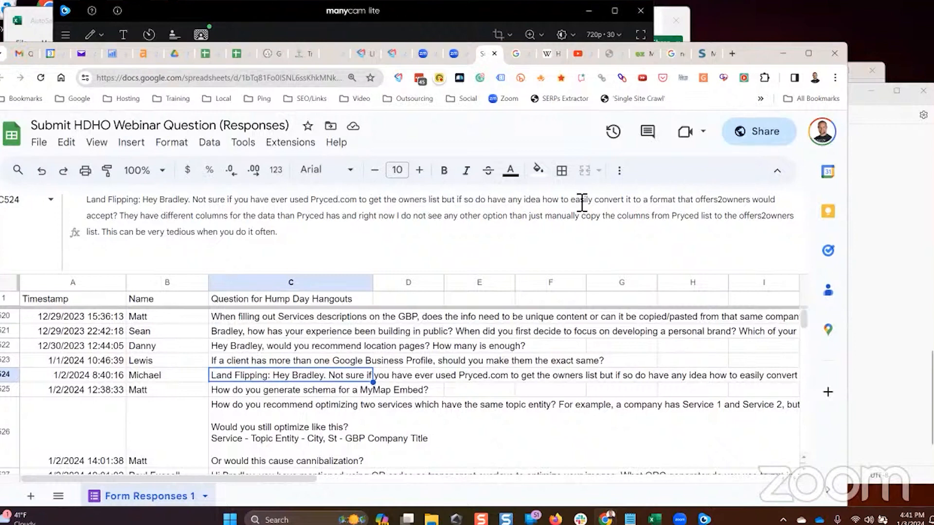
mouse_move(446, 186)
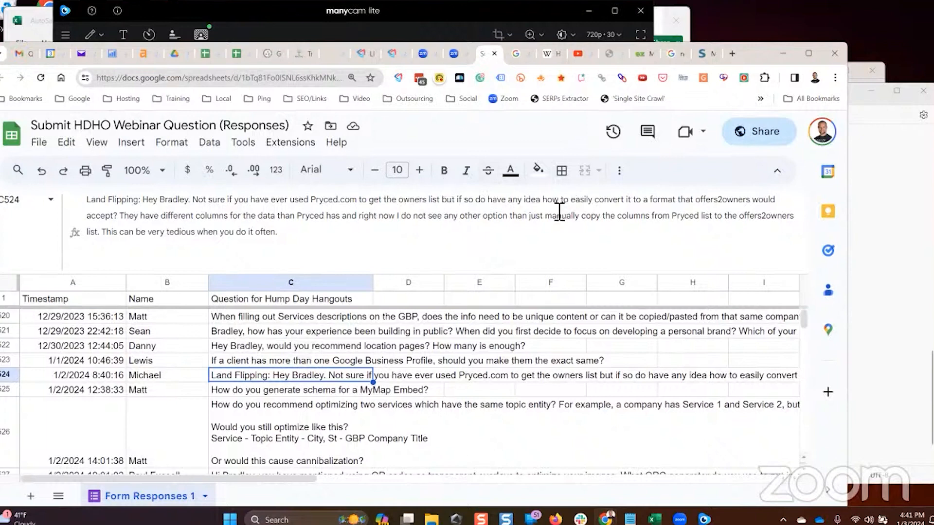
mouse_move(512, 231)
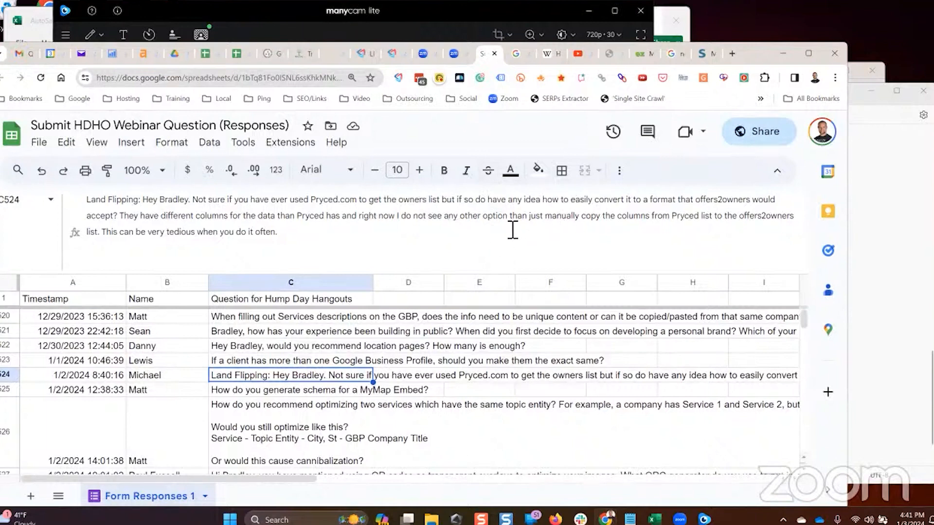
mouse_move(446, 206)
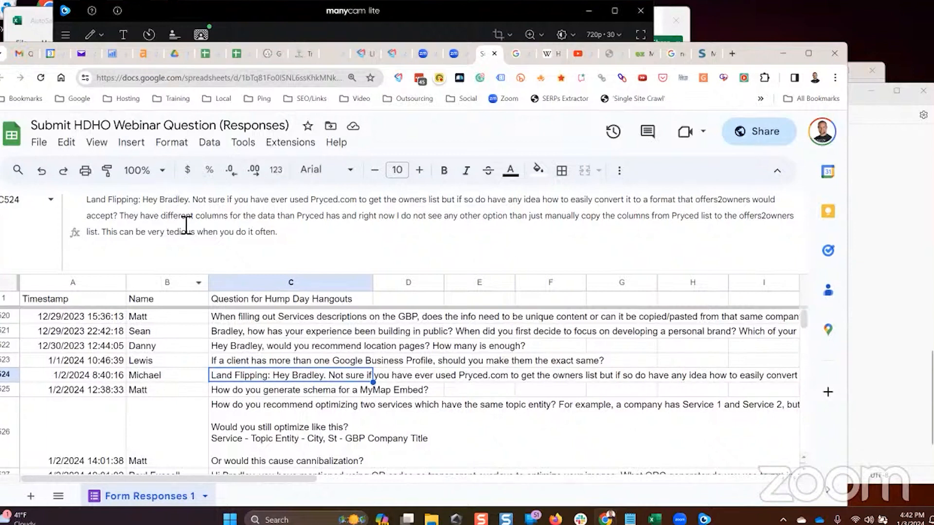
mouse_move(384, 232)
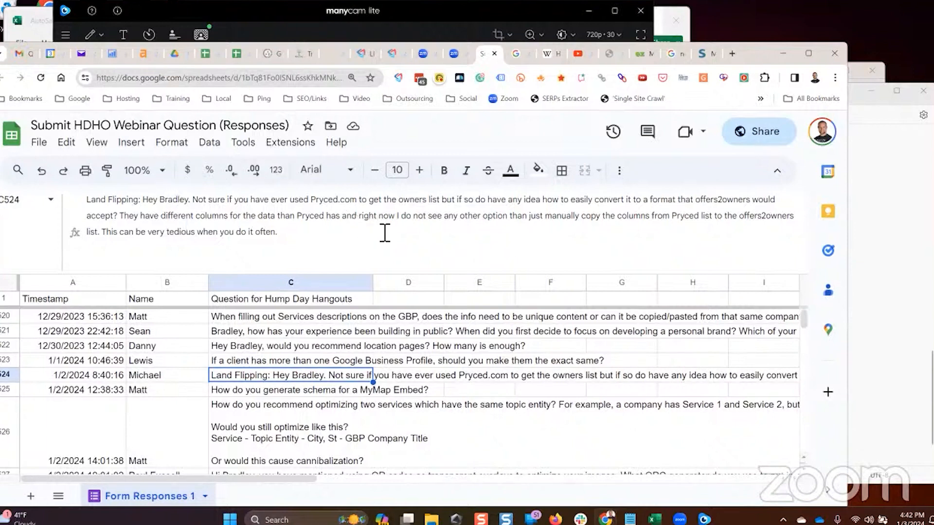
mouse_move(481, 111)
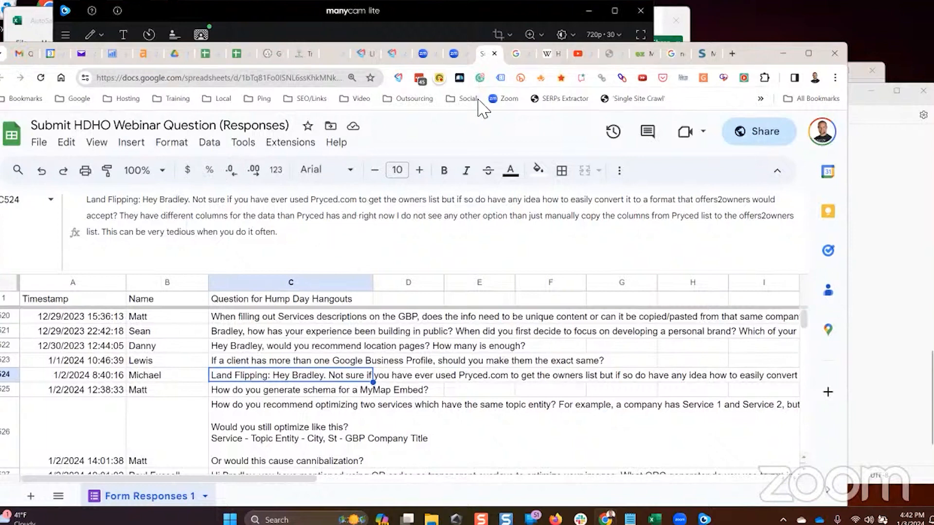
mouse_move(441, 226)
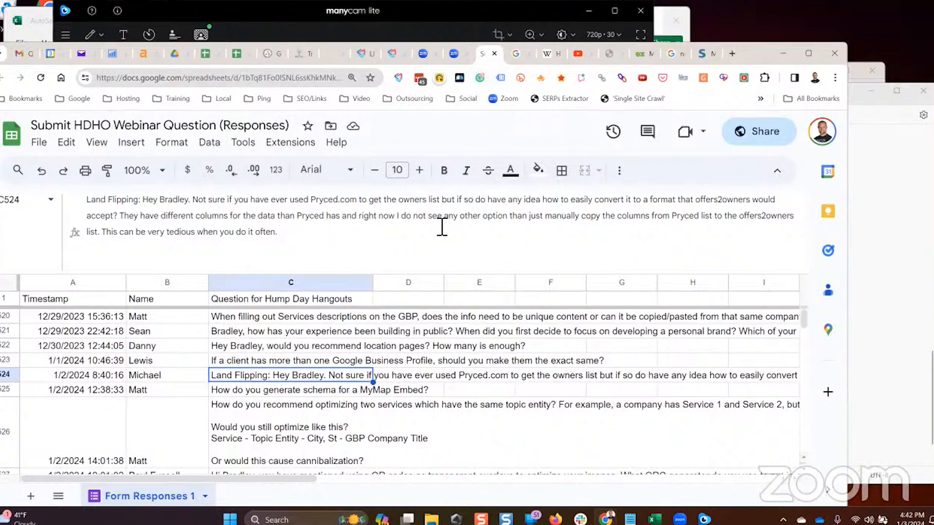
mouse_move(479, 151)
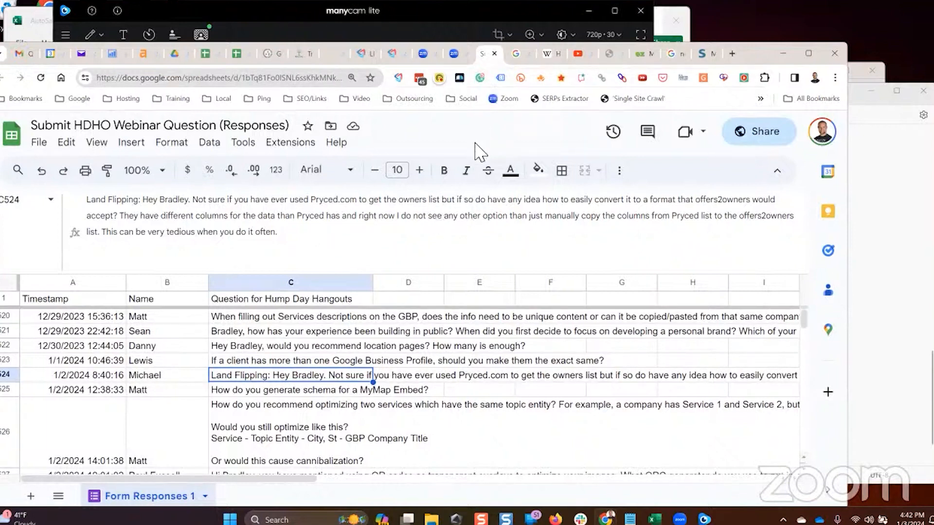
mouse_move(342, 250)
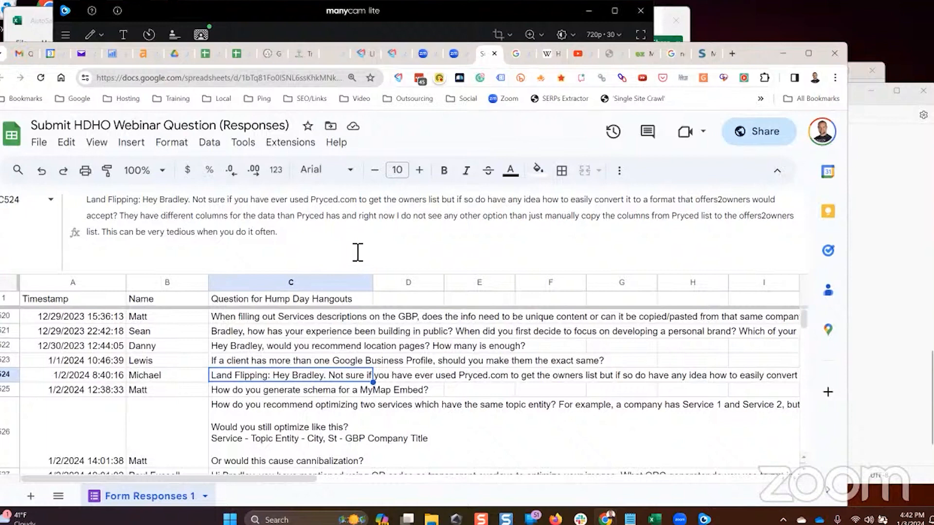
mouse_move(302, 212)
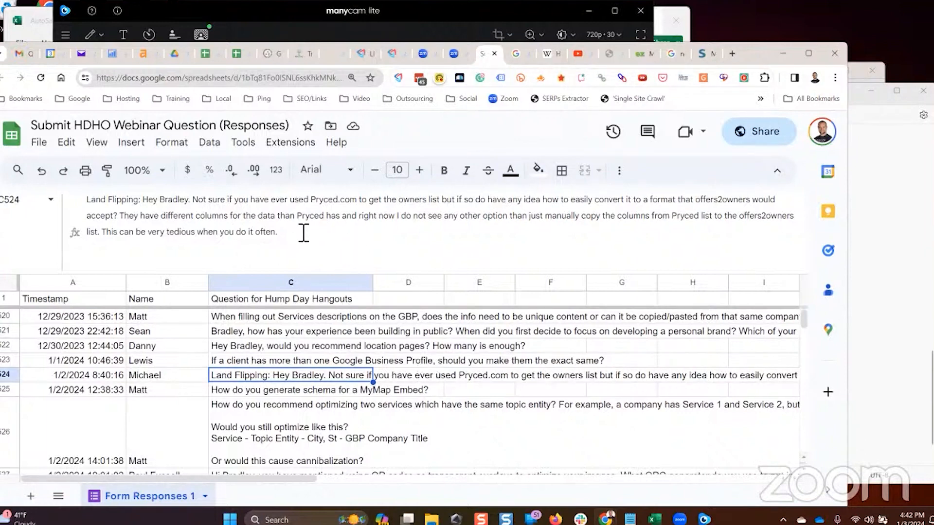
mouse_move(385, 244)
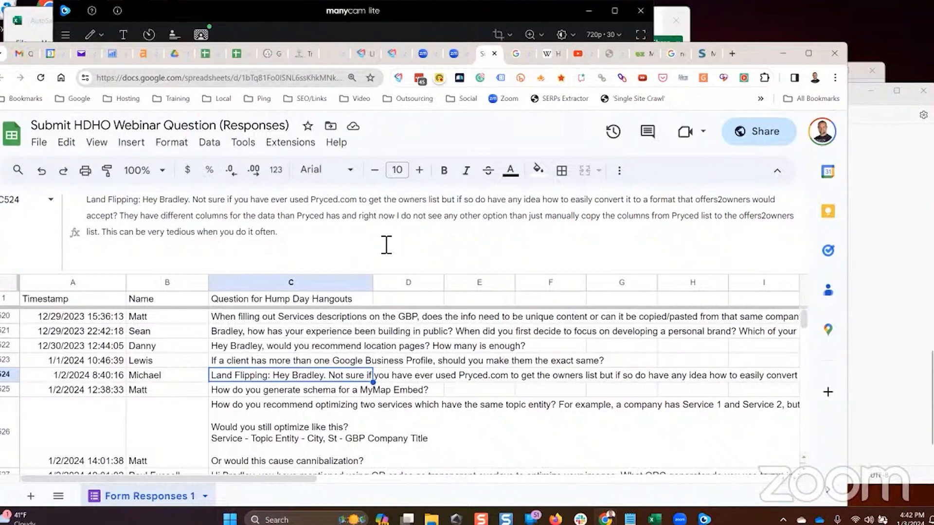
mouse_move(348, 219)
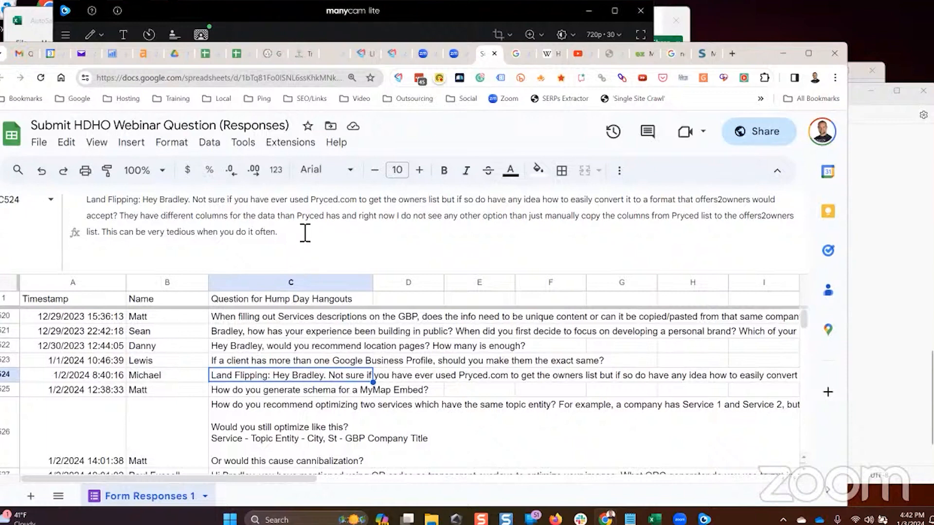
mouse_move(315, 232)
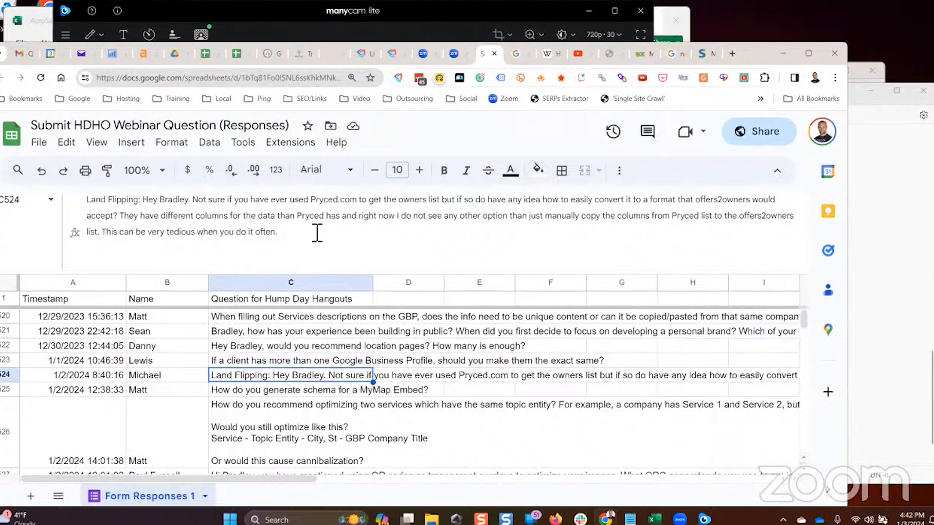
mouse_move(376, 263)
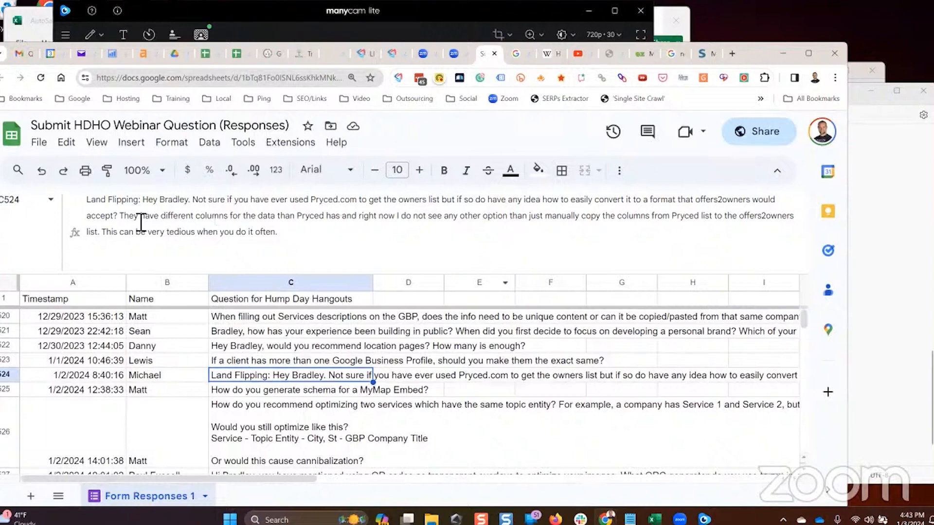
mouse_move(449, 245)
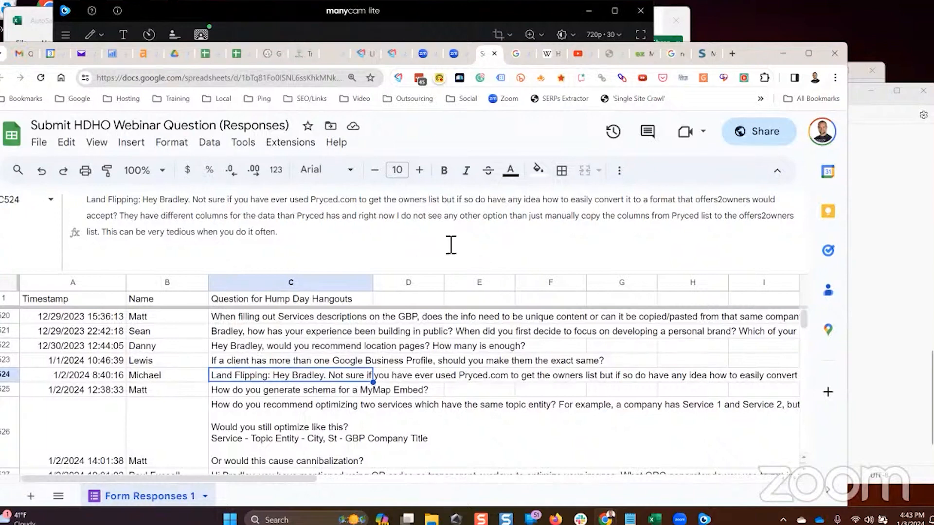
mouse_move(614, 227)
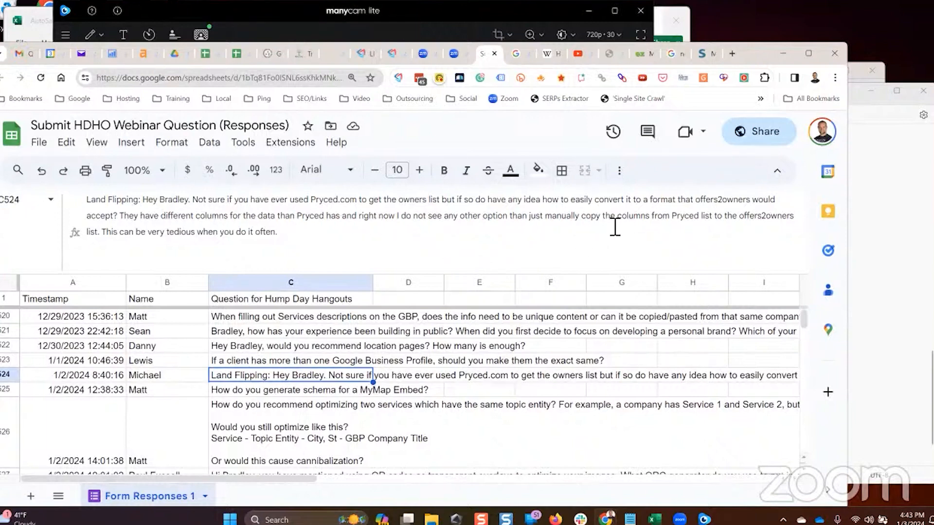
mouse_move(783, 229)
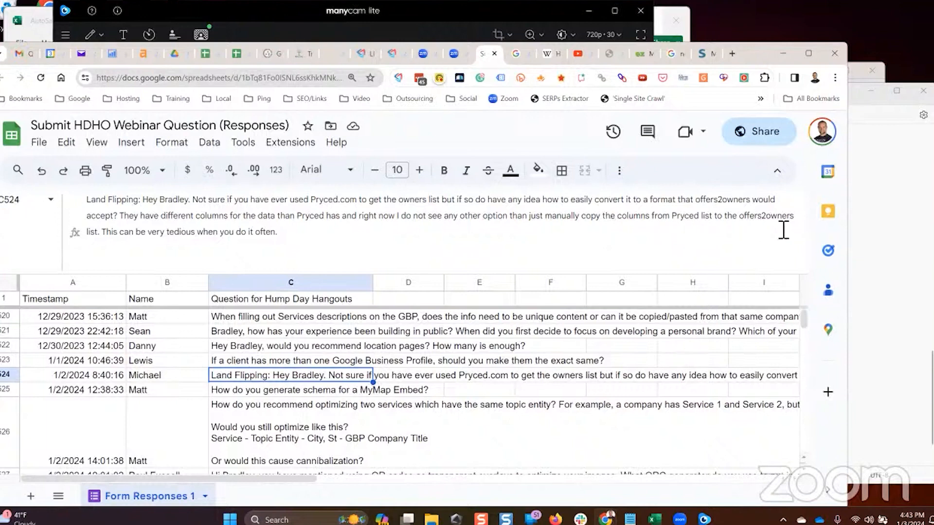
mouse_move(158, 246)
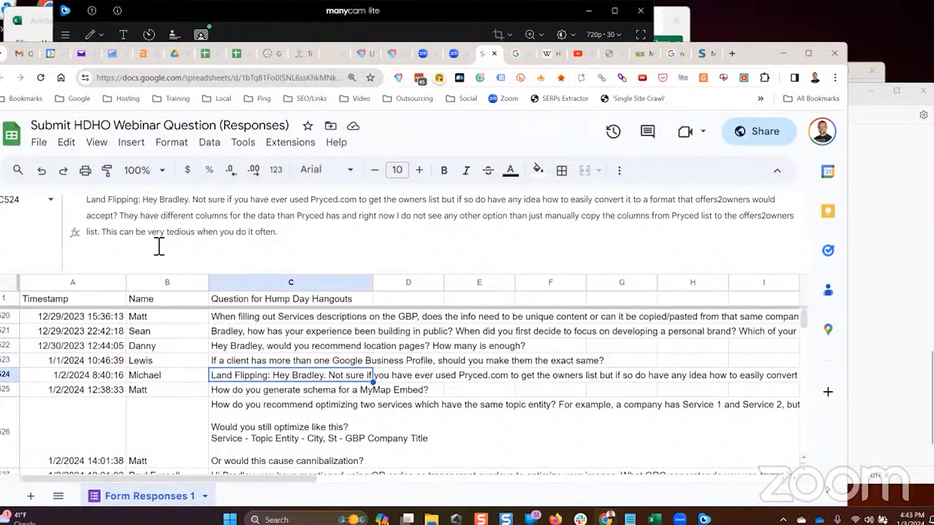
mouse_move(288, 258)
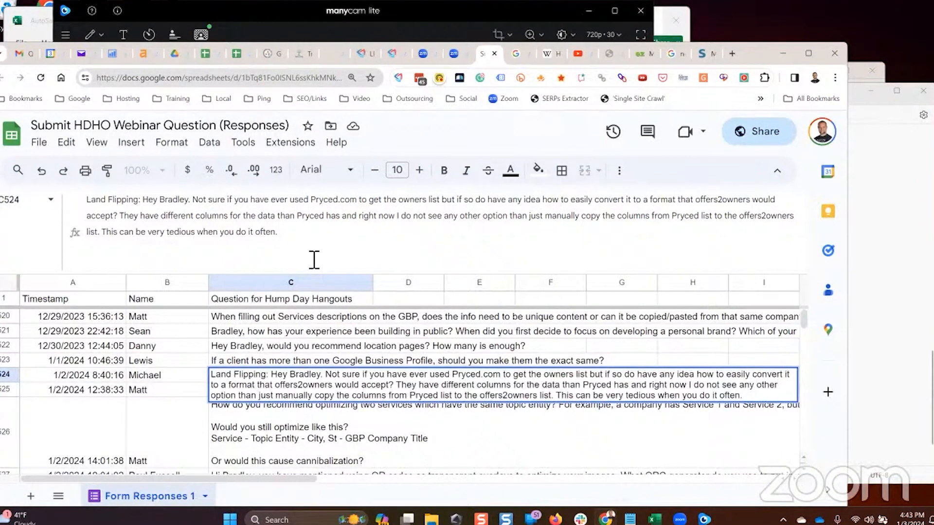
mouse_move(271, 251)
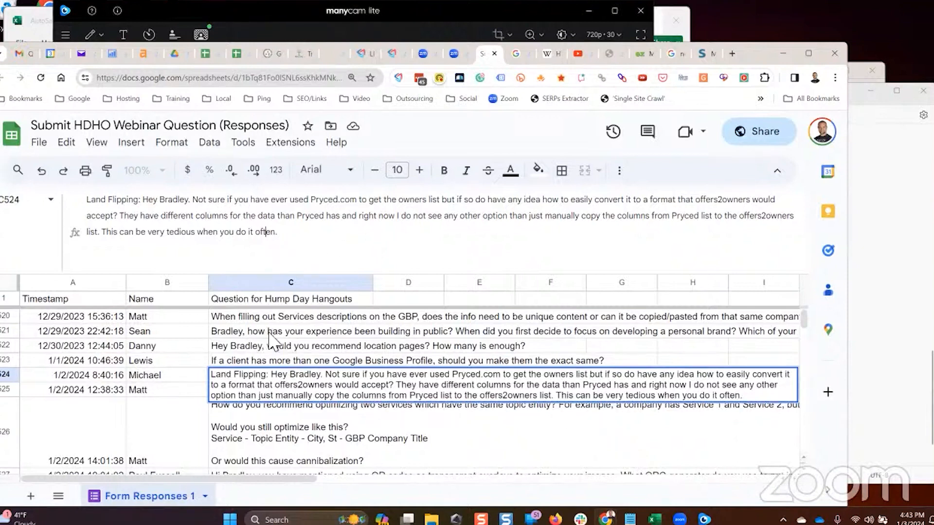
mouse_move(159, 205)
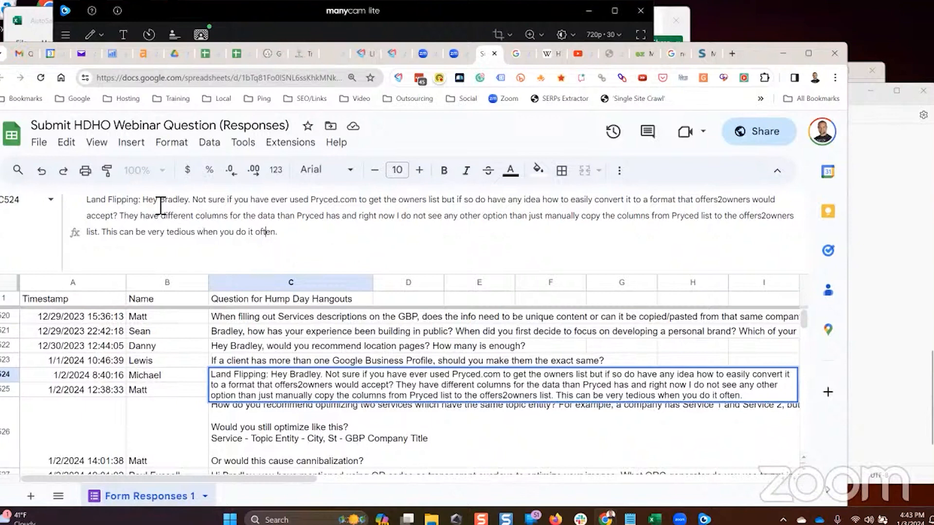
drag(156, 199, 308, 200)
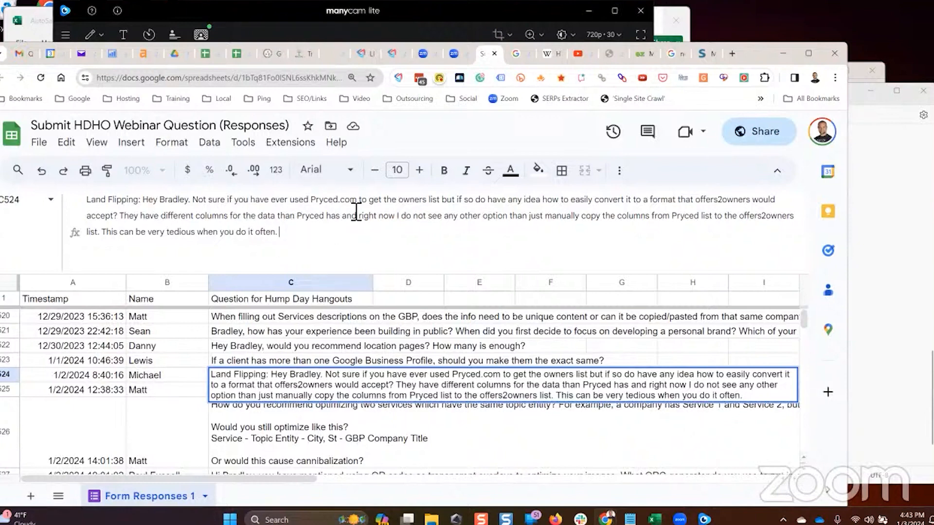
mouse_move(182, 443)
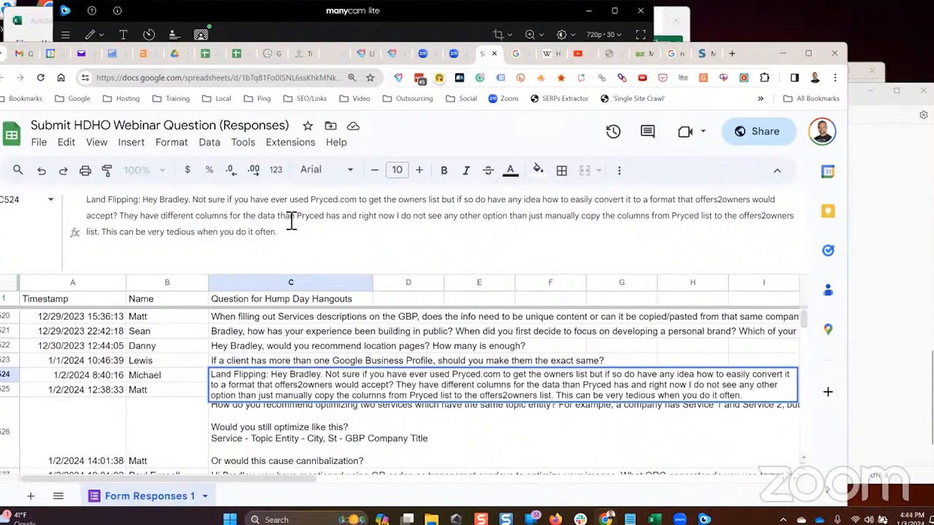
mouse_move(369, 240)
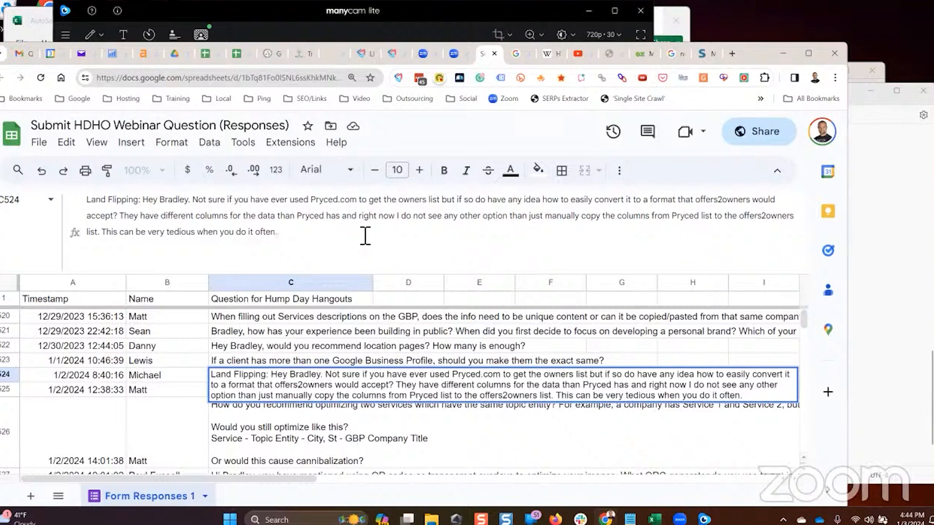
mouse_move(349, 242)
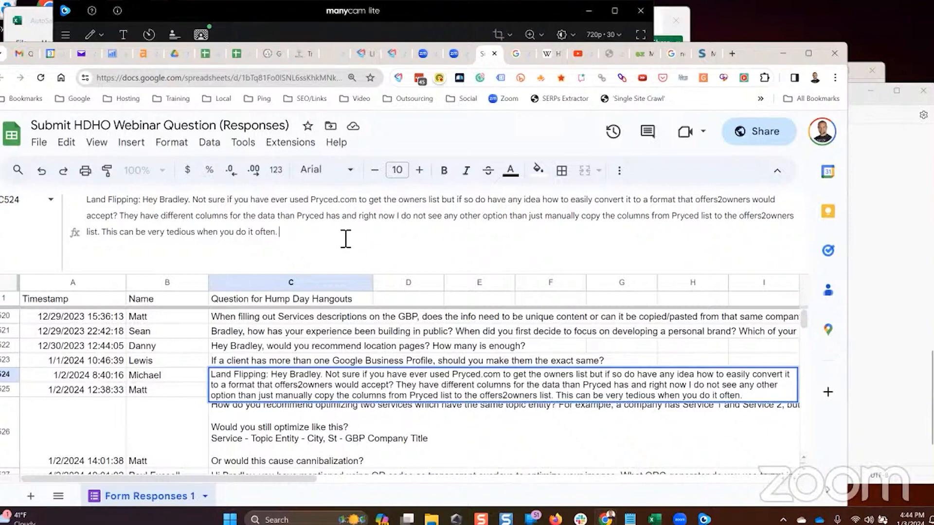
mouse_move(445, 239)
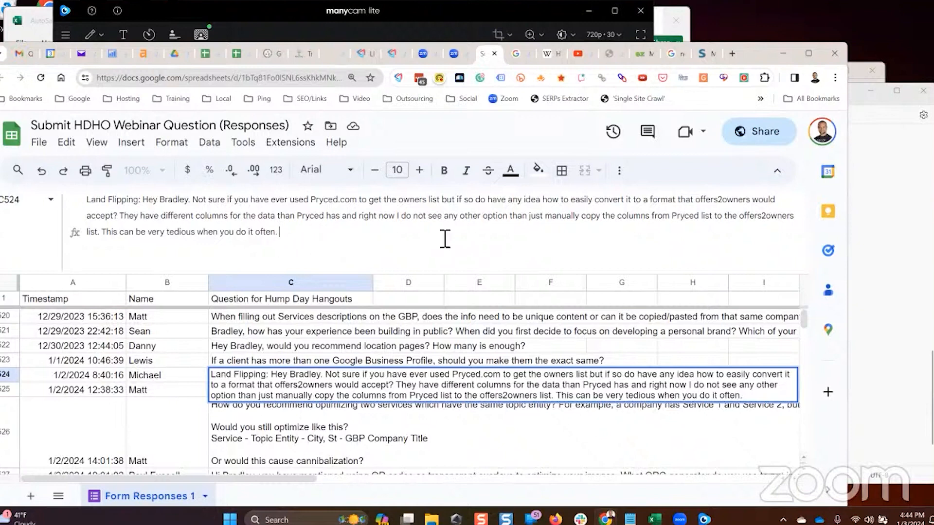
mouse_move(366, 209)
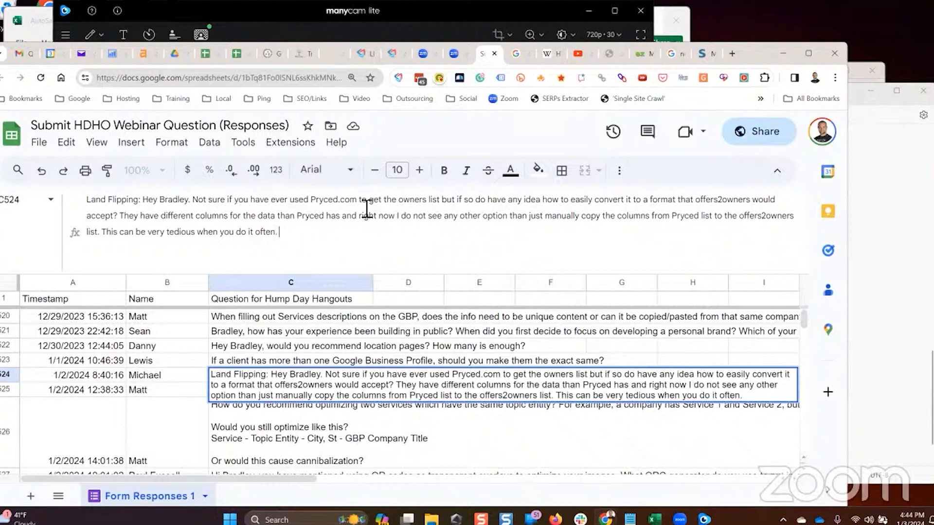
mouse_move(450, 228)
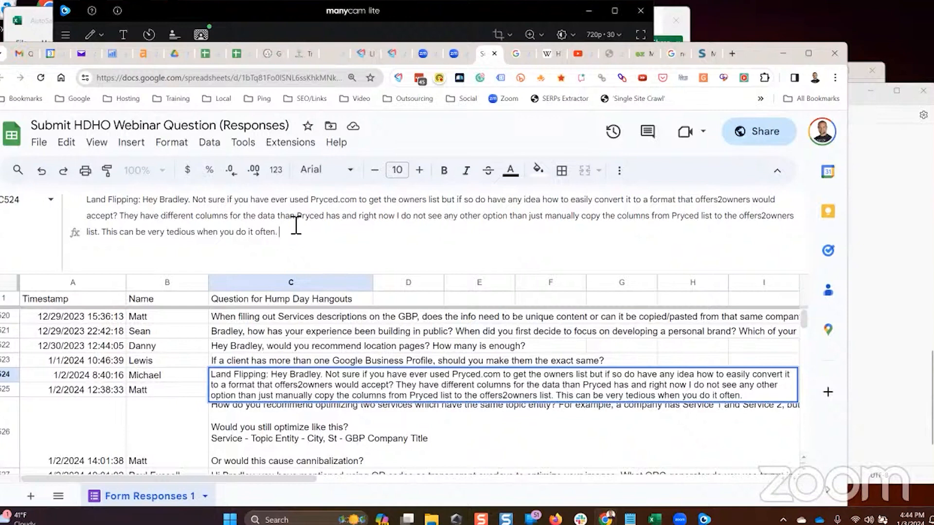
mouse_move(308, 227)
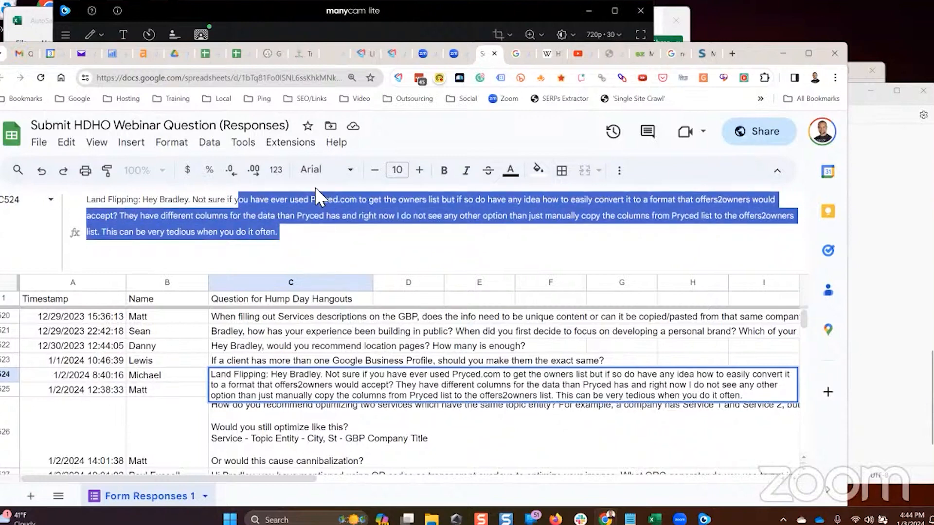
mouse_move(342, 244)
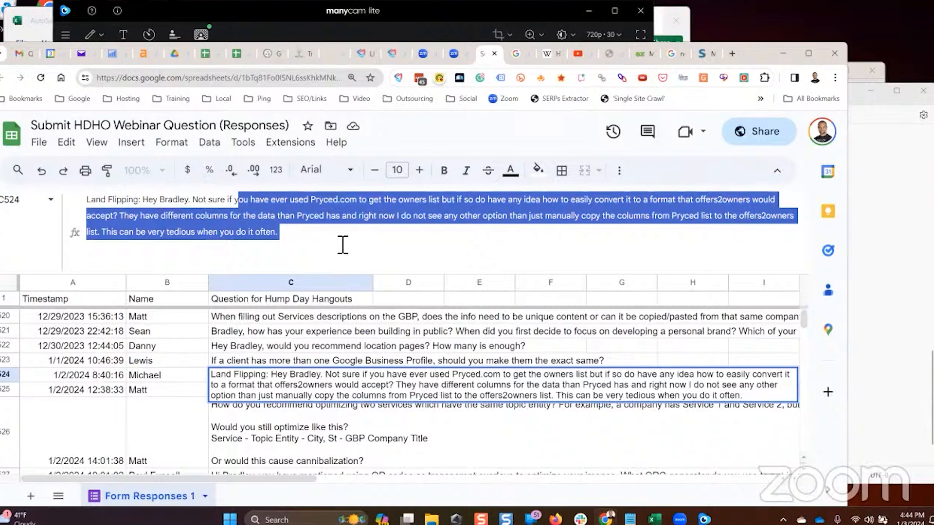
mouse_move(331, 242)
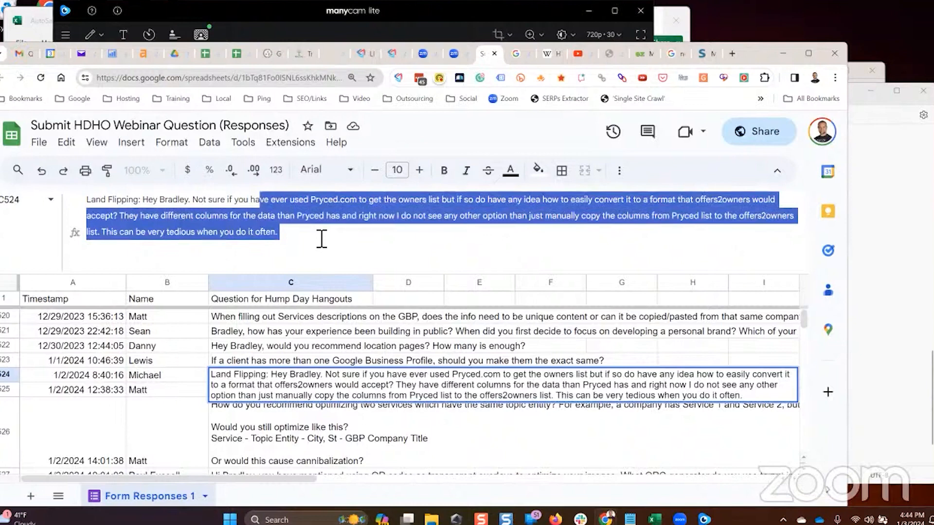
mouse_move(395, 215)
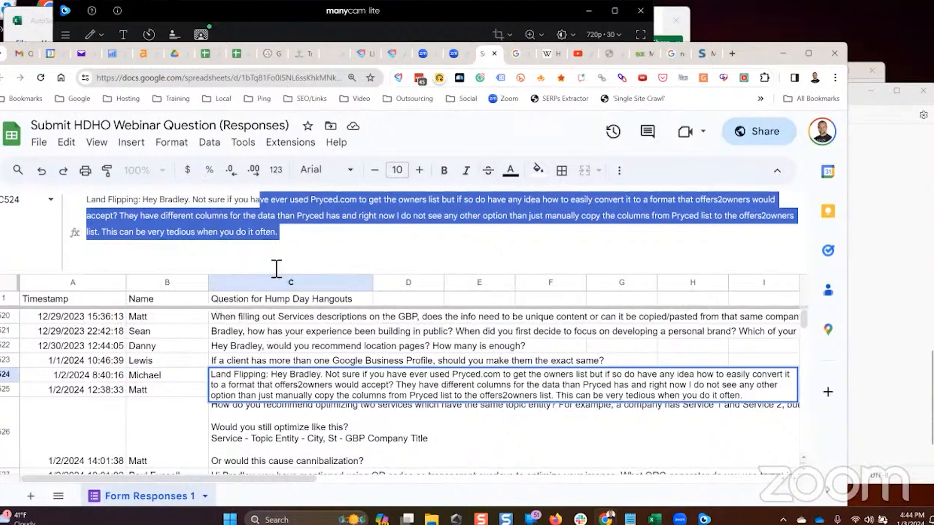
mouse_move(297, 265)
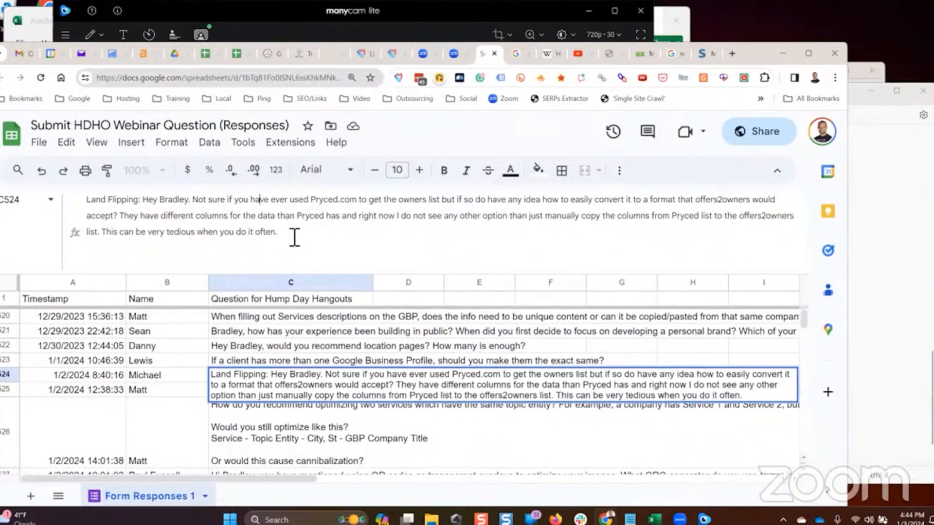
mouse_move(458, 242)
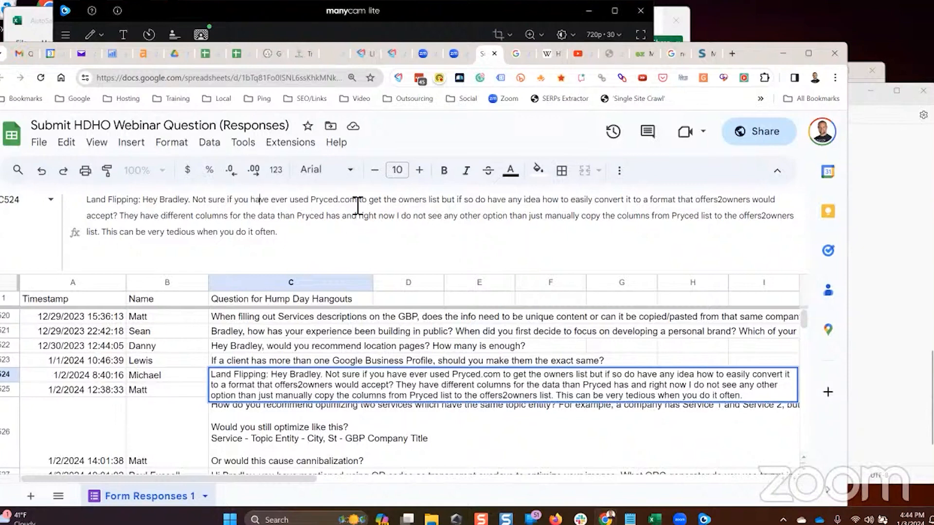
mouse_move(378, 267)
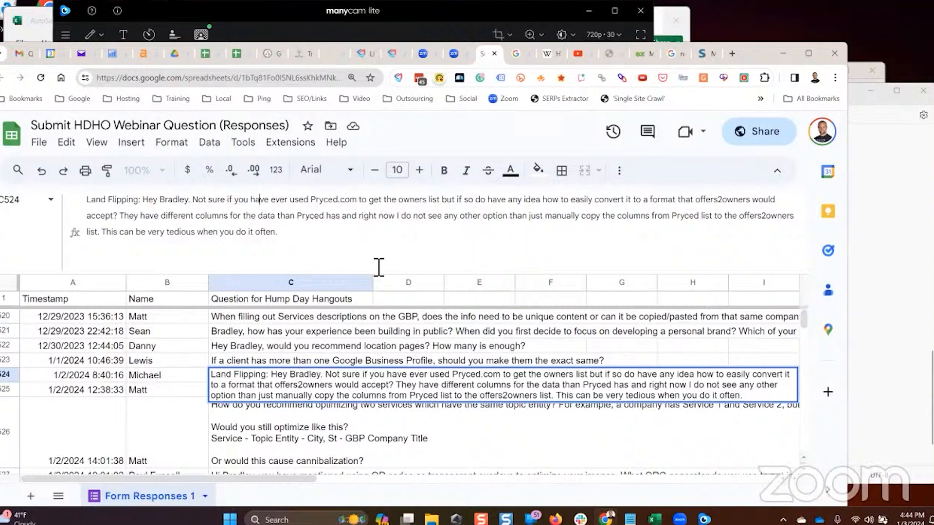
mouse_move(566, 269)
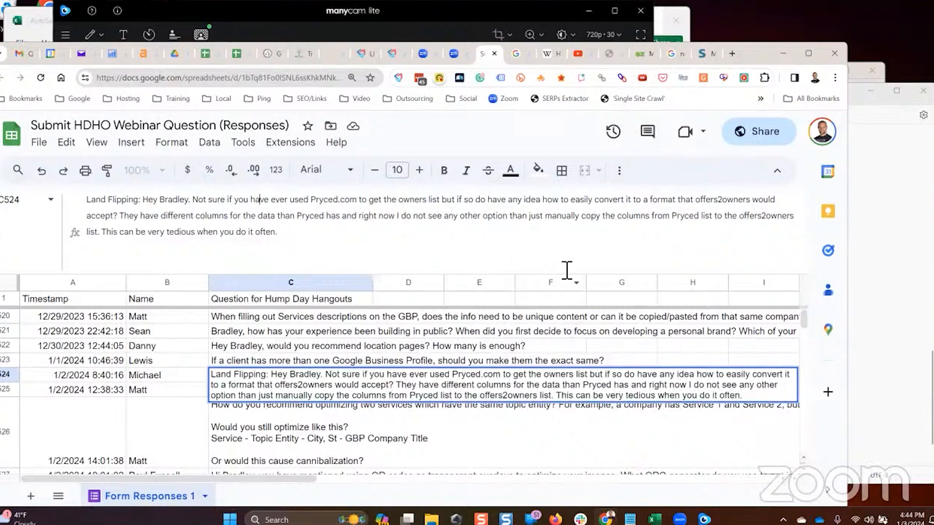